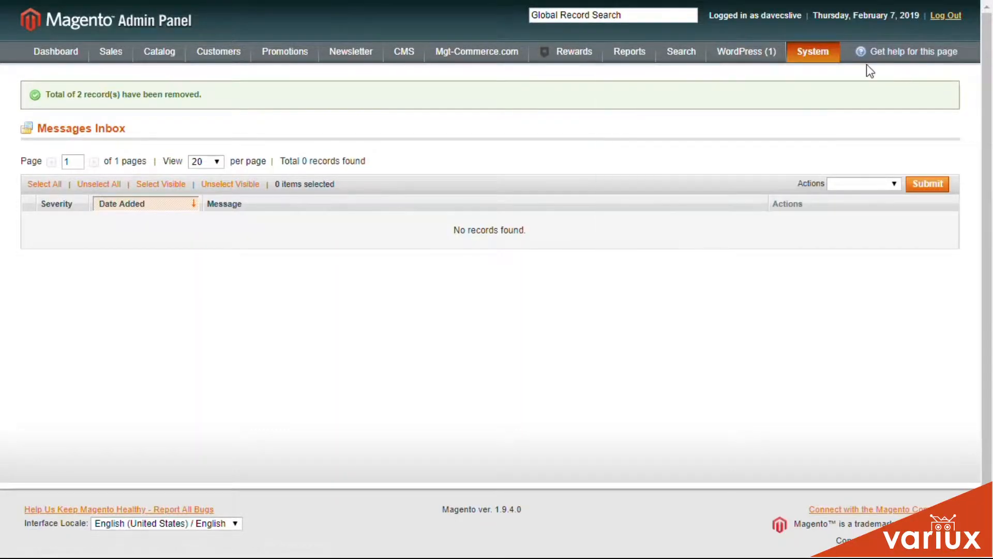
# Open the Design configuration page with the HTML Head settings expanded.
pyautogui.click(813, 51)
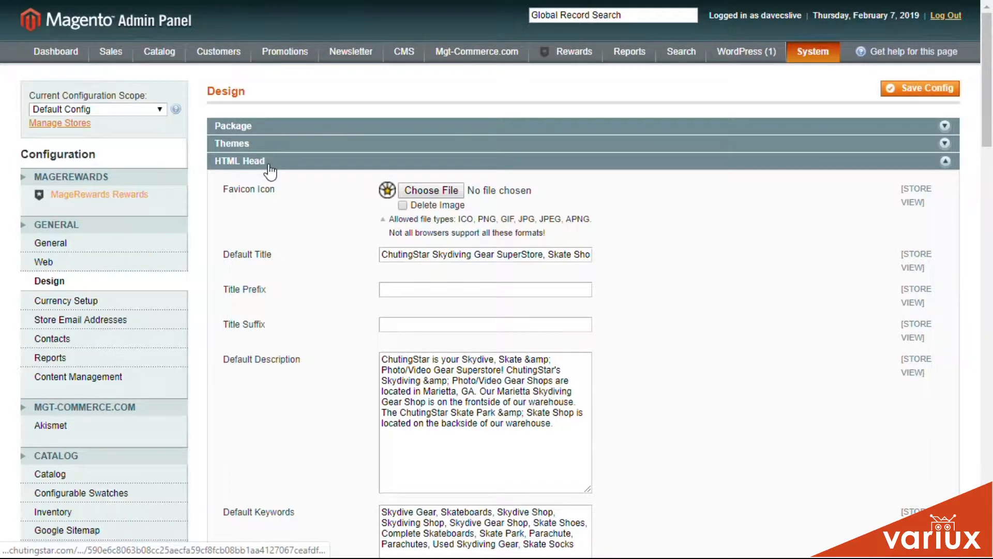
pyautogui.scroll(-3)
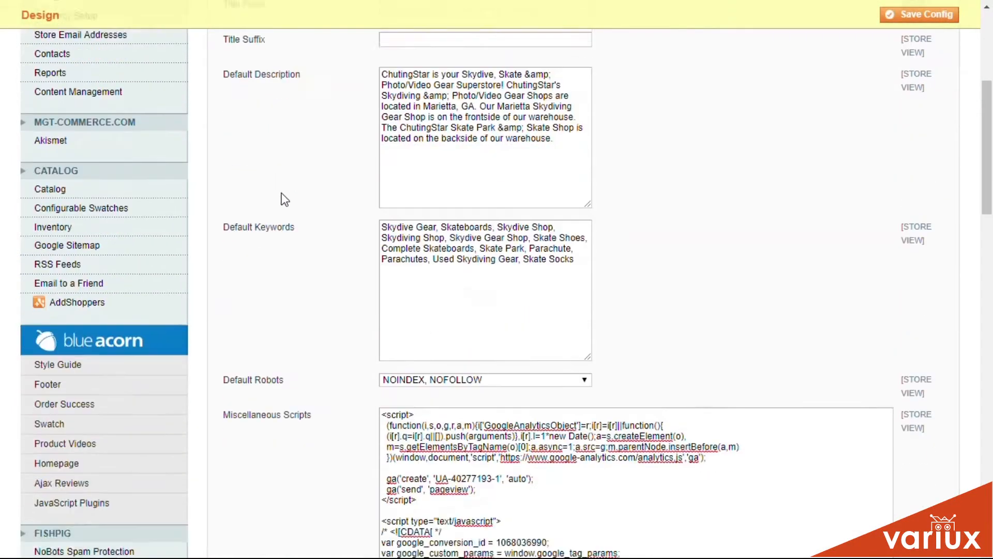
pyautogui.scroll(-3)
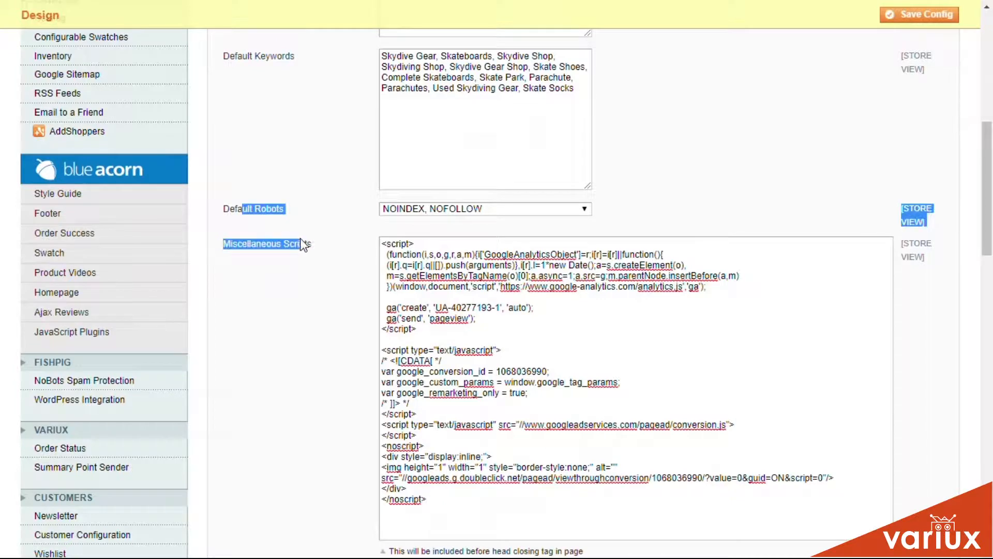
pyautogui.scroll(-3)
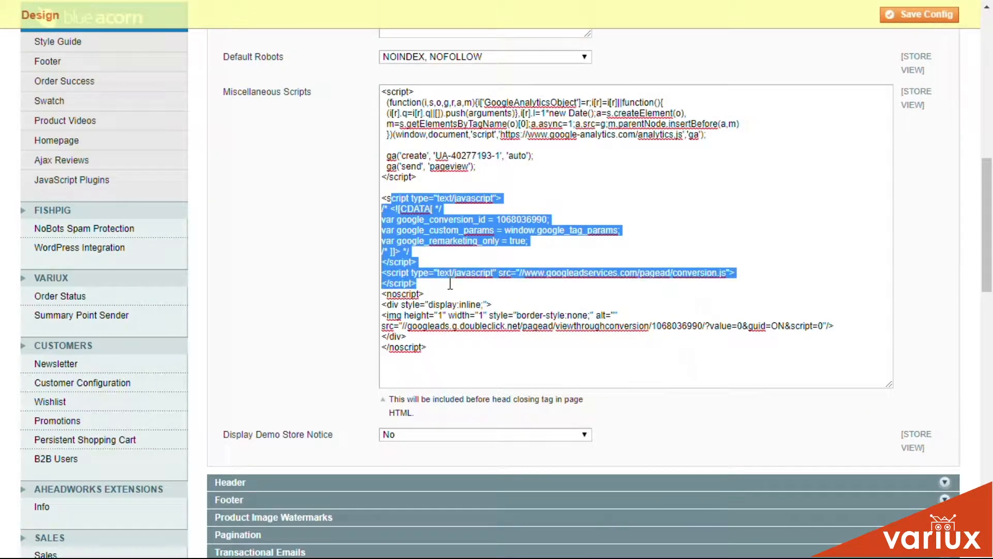
pyautogui.scroll(-3)
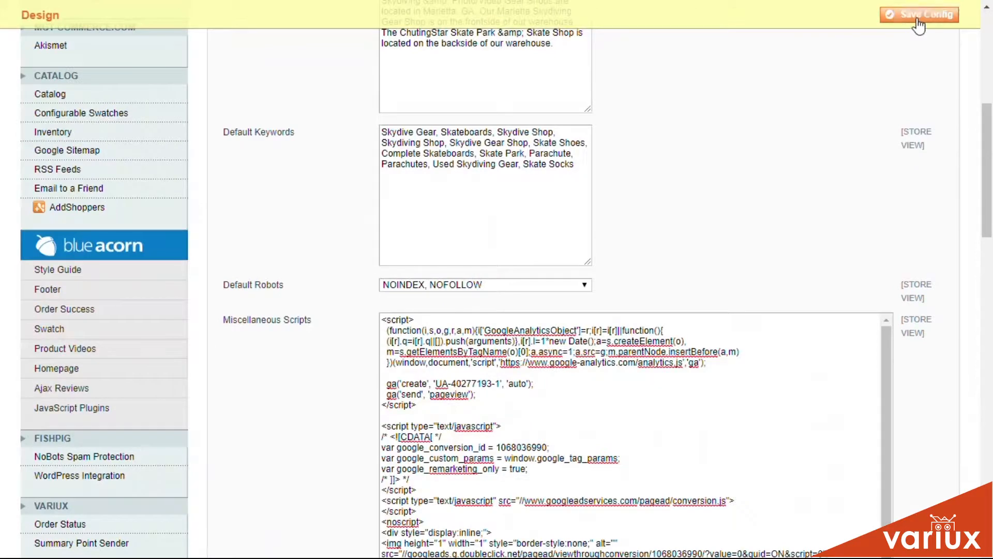
# Save the Design configuration containing the newsletter pop-up script and confirm it saved.
pyautogui.click(919, 15)
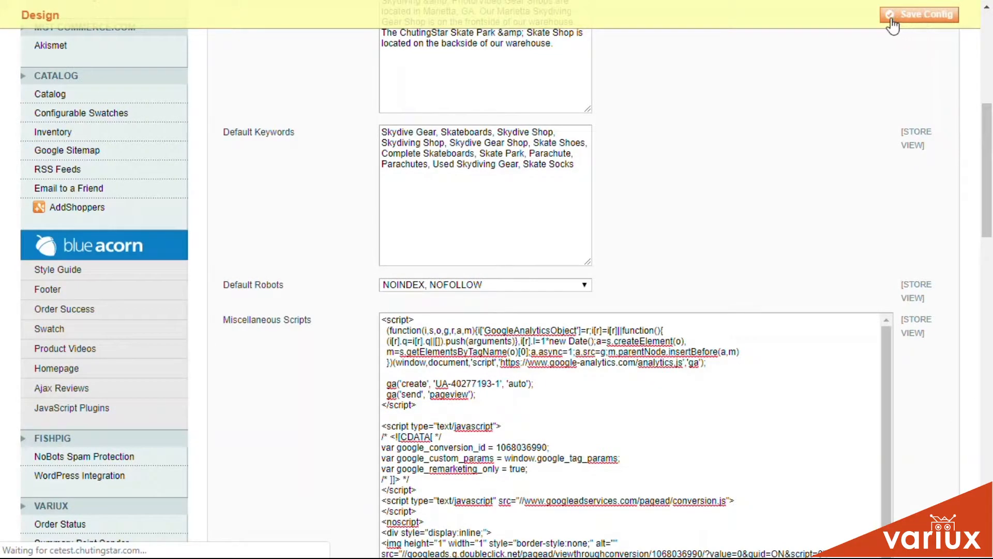
pyautogui.click(918, 14)
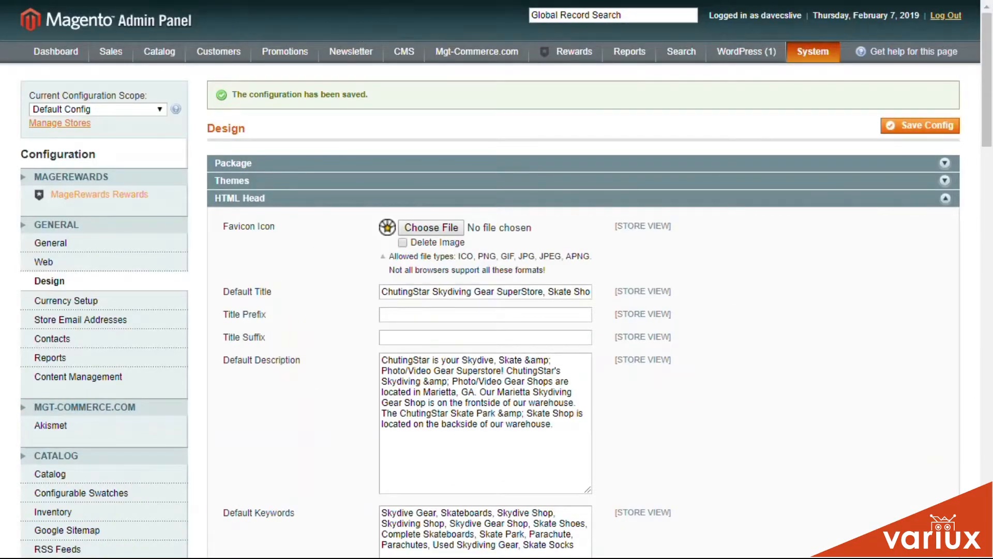